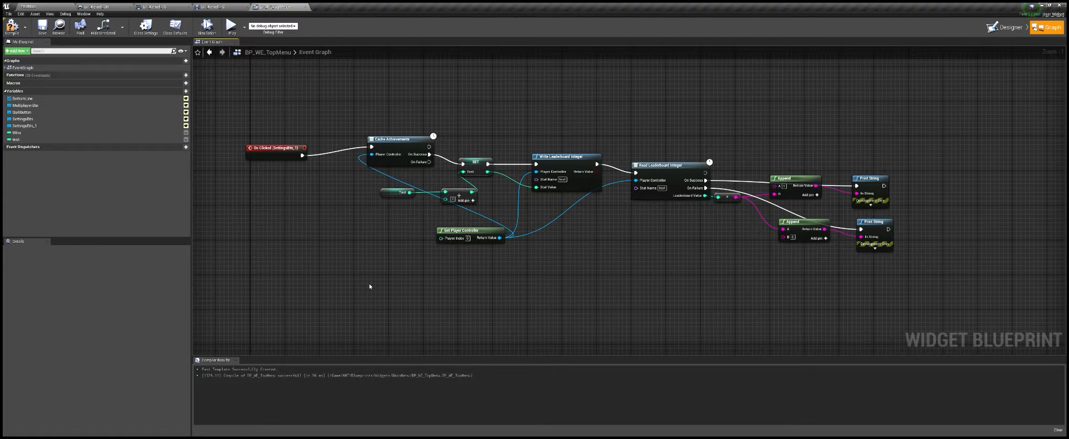
mouse_move(371, 285)
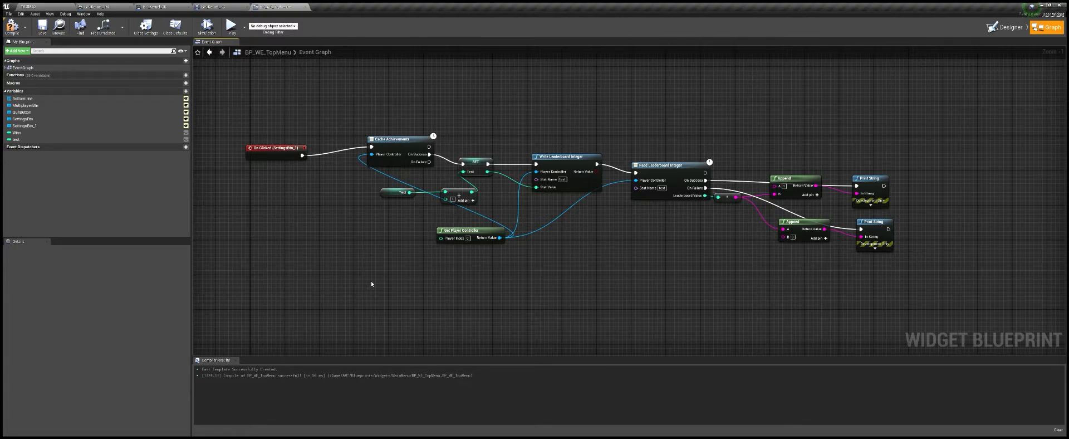
mouse_move(377, 279)
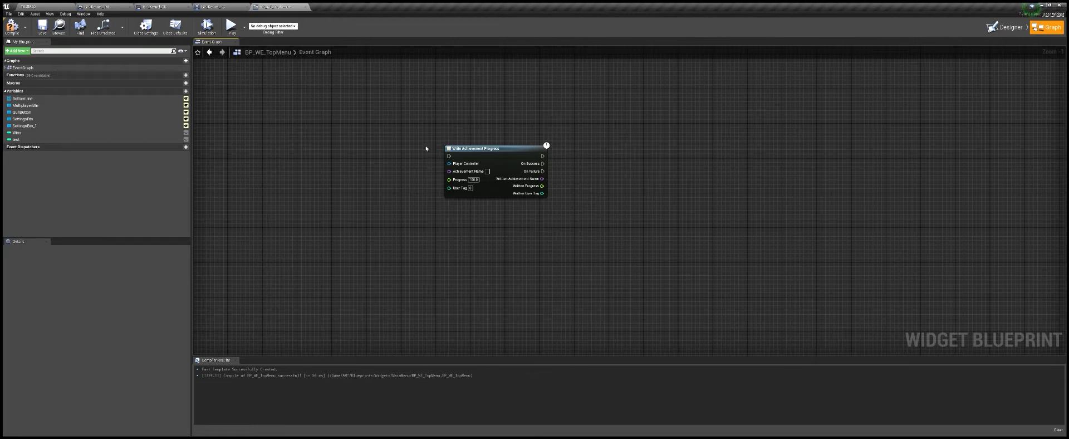
mouse_move(429, 160)
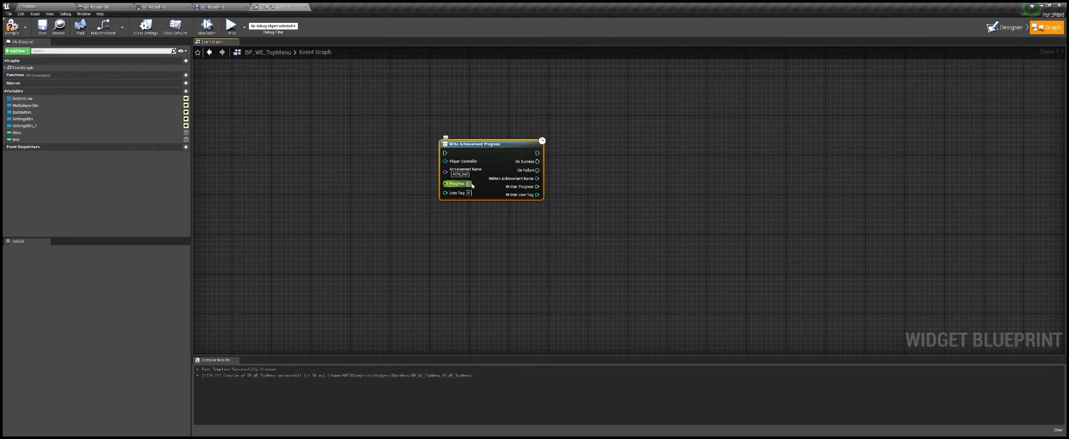
Step: Enter the achievement name and progress value on the Write Achievement Progress node
left_click(468, 184)
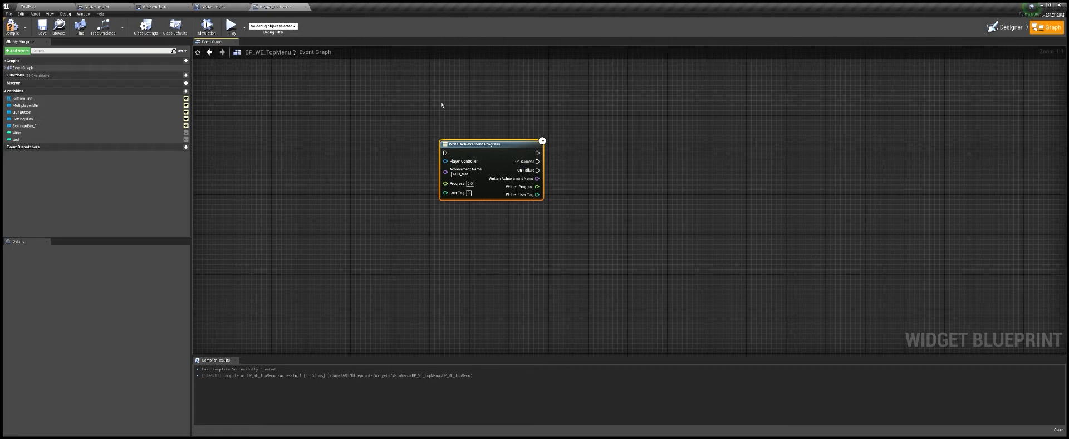
mouse_move(584, 217)
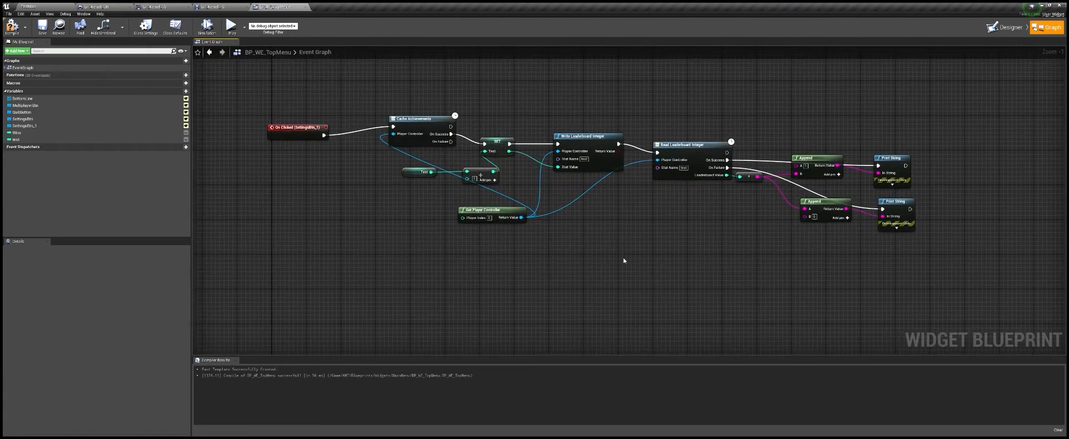
mouse_move(635, 242)
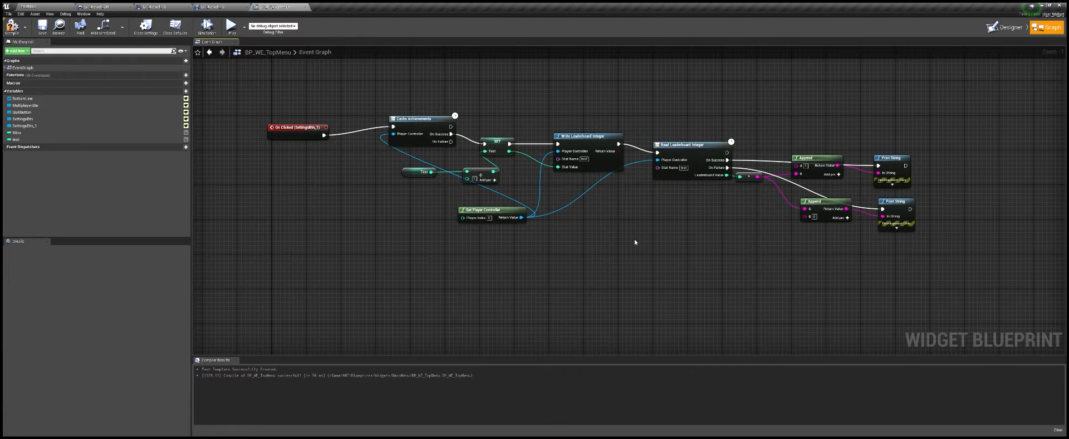
mouse_move(680, 206)
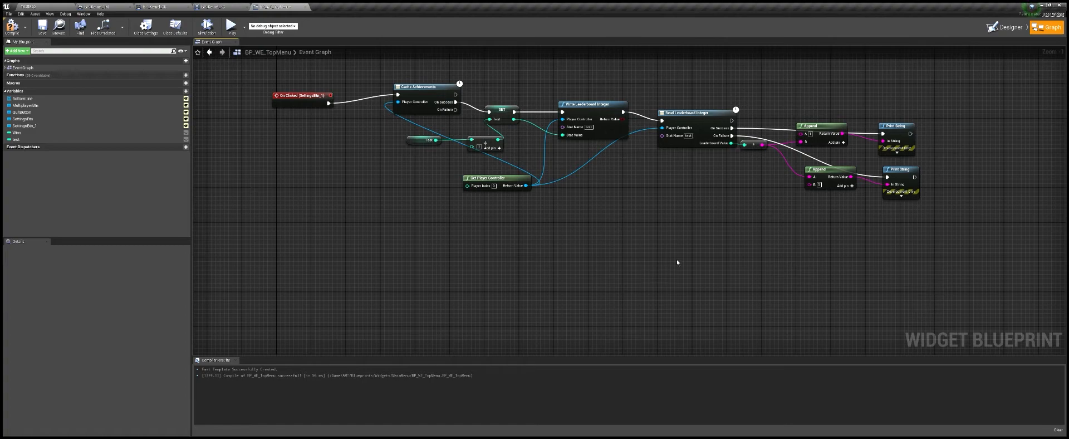
mouse_move(654, 170)
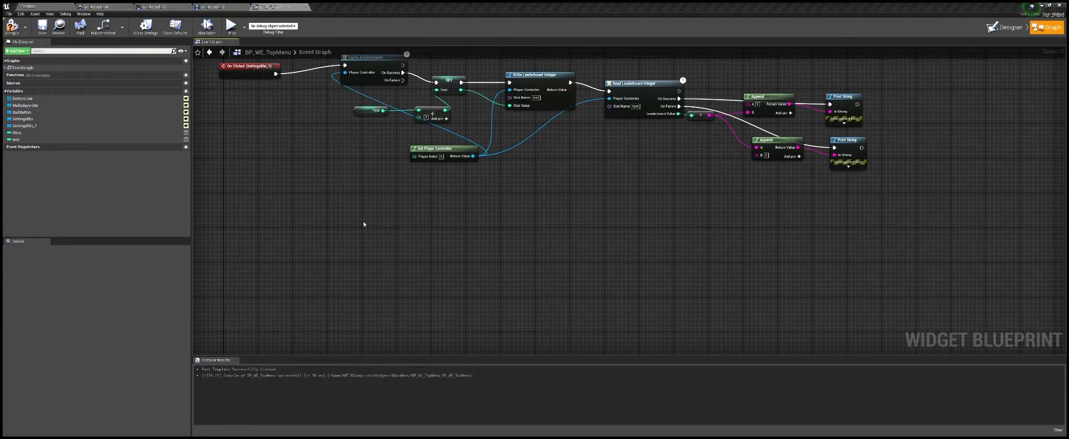
mouse_move(396, 263)
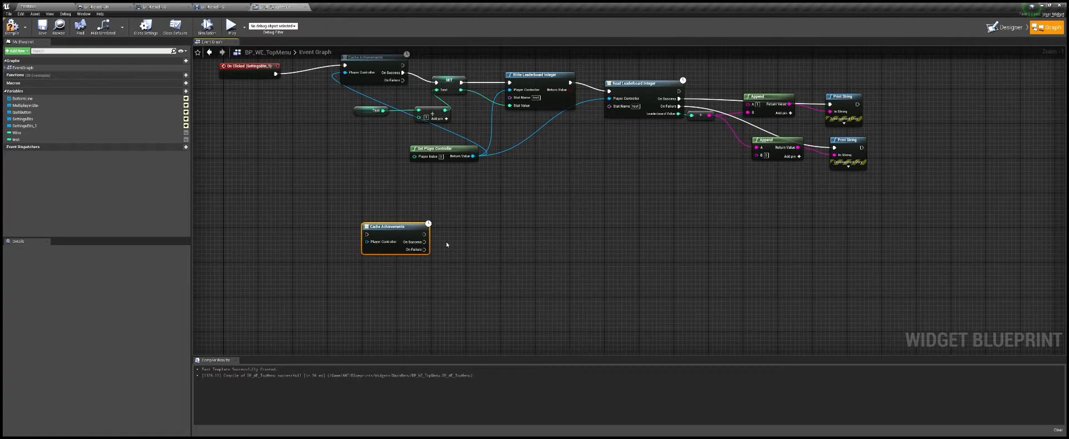
Step: Wire the new Cache Achievements node's exec pin toward the Write Leaderboard Integer node
left_click_drag(423, 241, 520, 251)
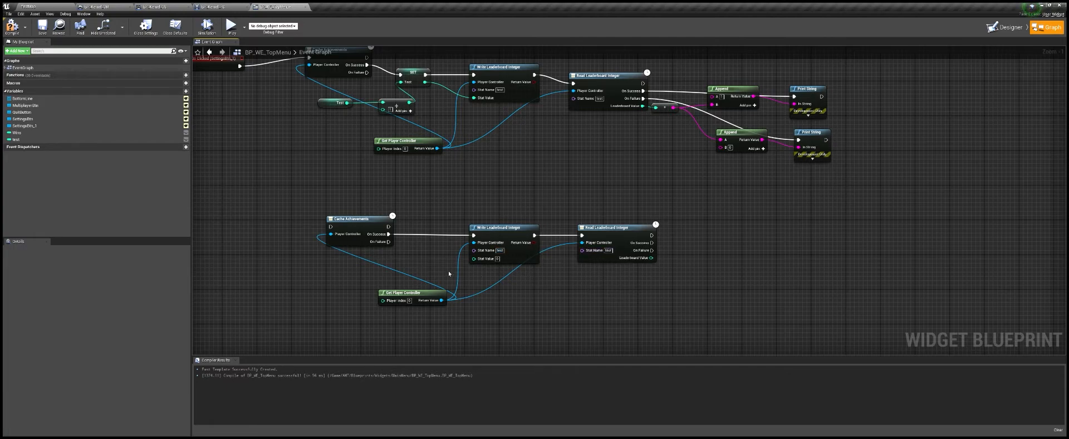
mouse_move(419, 264)
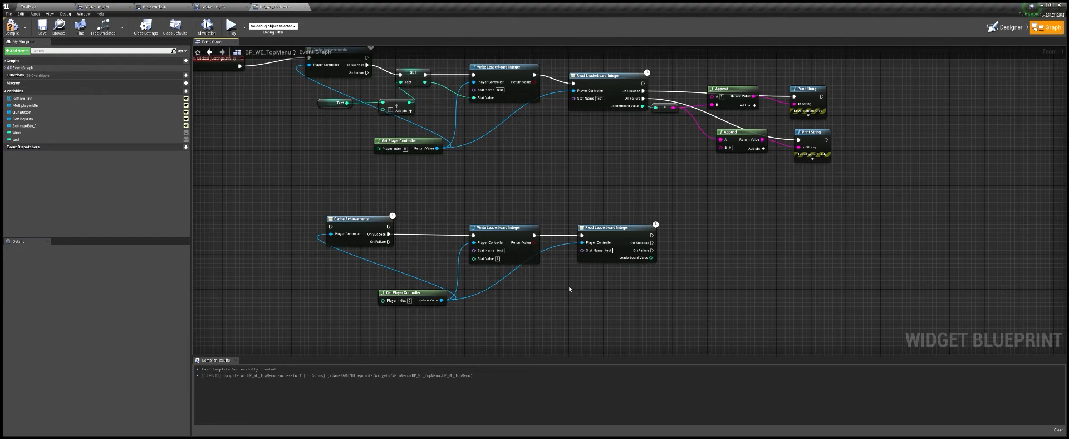
mouse_move(387, 234)
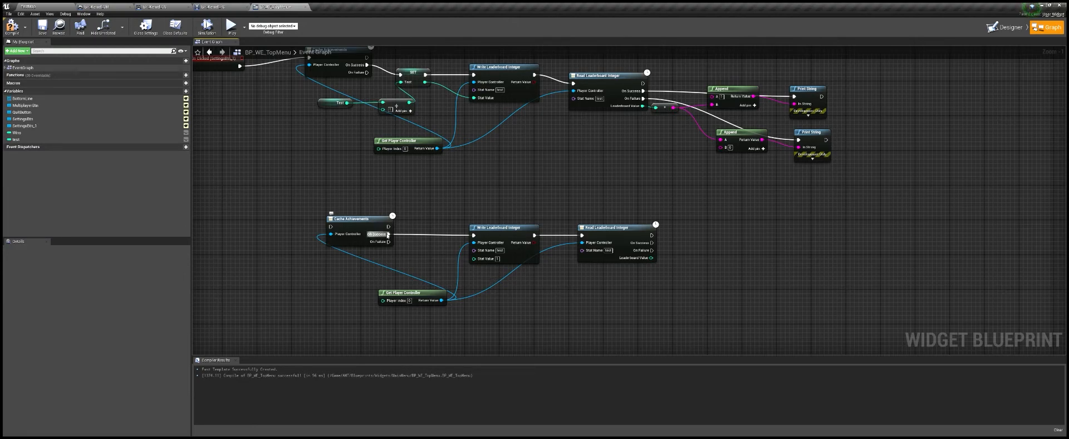
Step: Insert a +1 Add node feeding a Set Test node between Cache Achievements and Write Leaderboard Integer
left_click(351, 218)
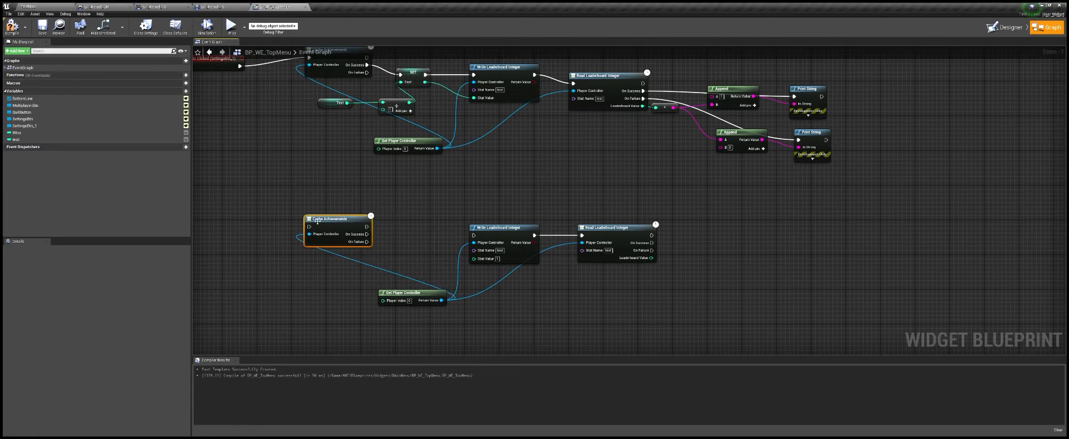
left_click(17, 139)
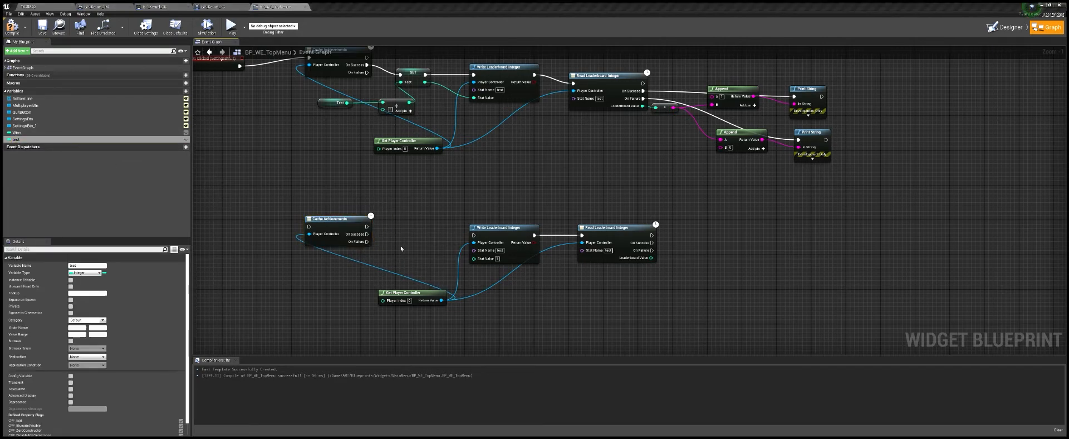
left_click(405, 238)
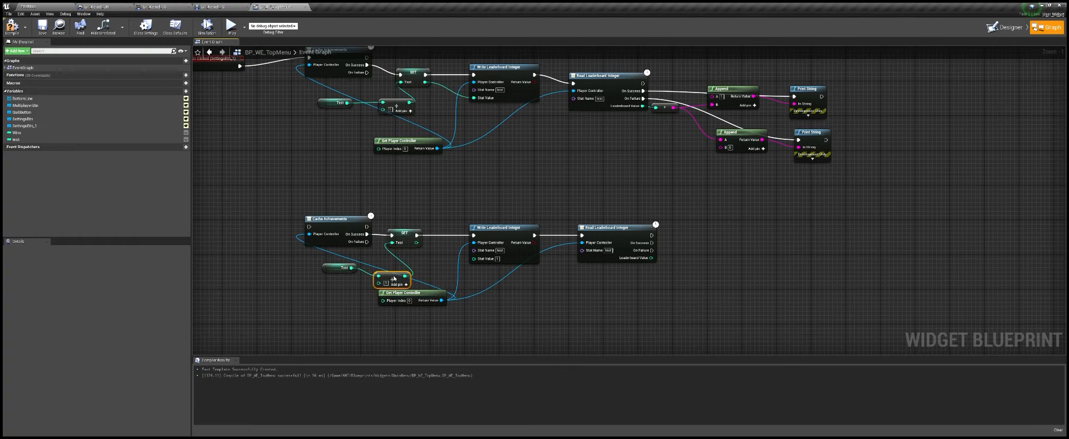
left_click(339, 263)
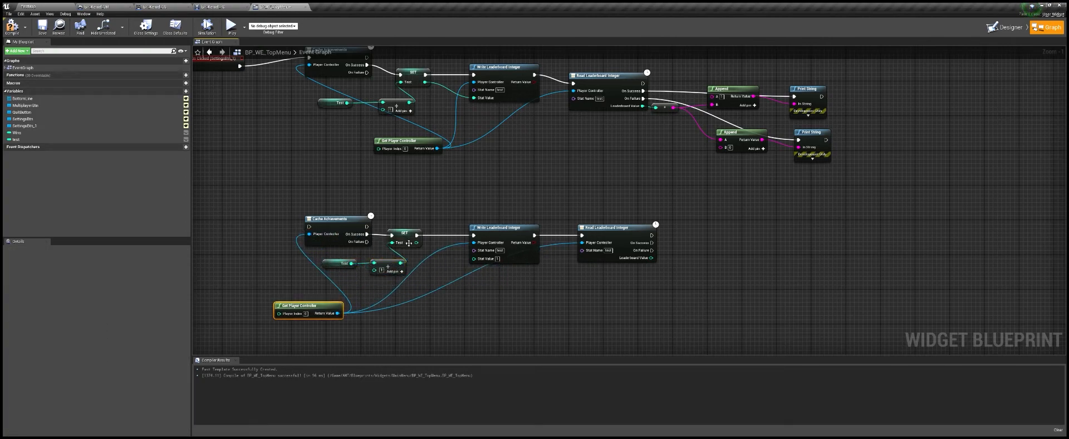
mouse_move(415, 267)
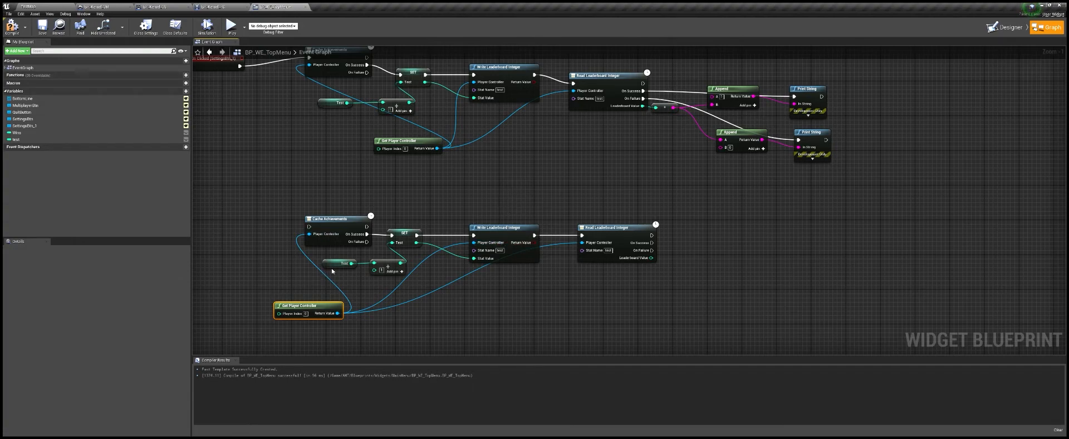
mouse_move(333, 195)
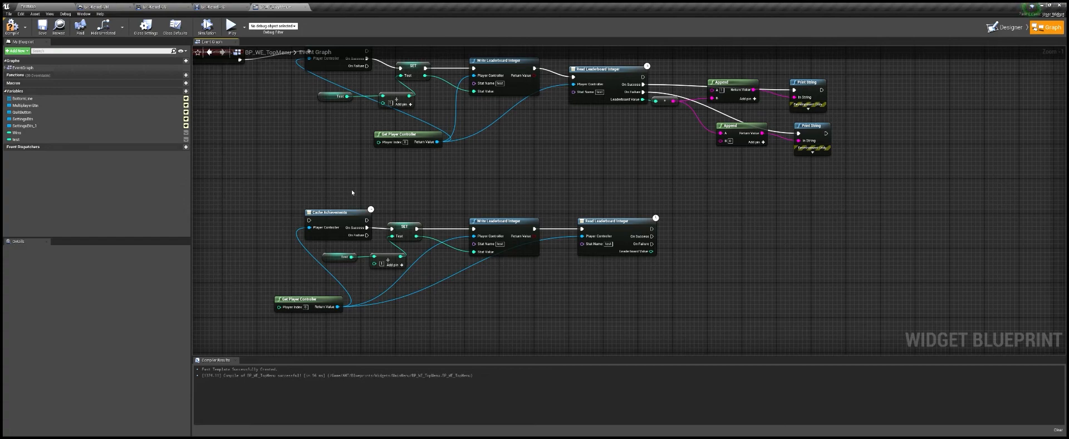
mouse_move(428, 198)
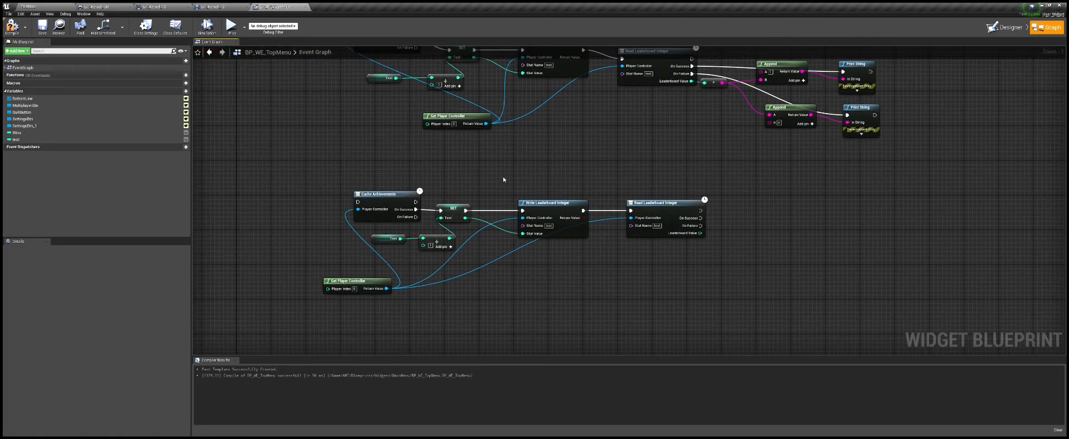
mouse_move(582, 235)
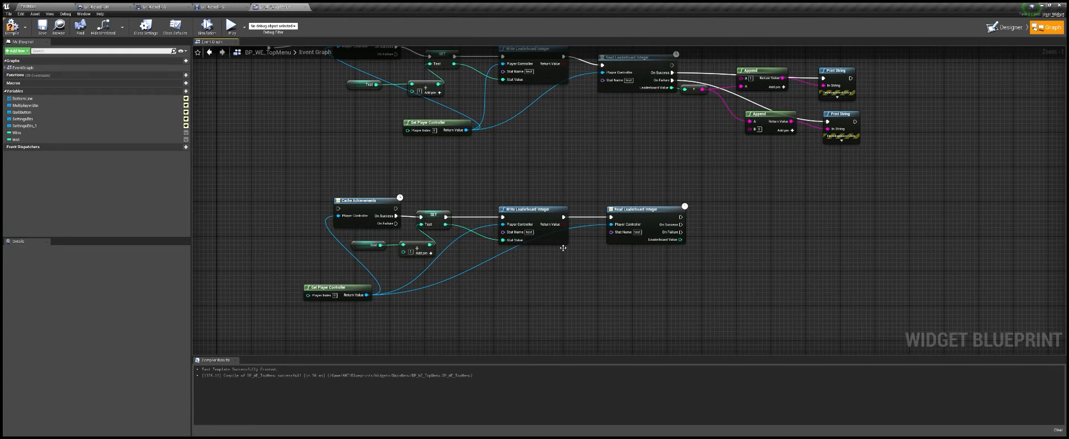
mouse_move(560, 261)
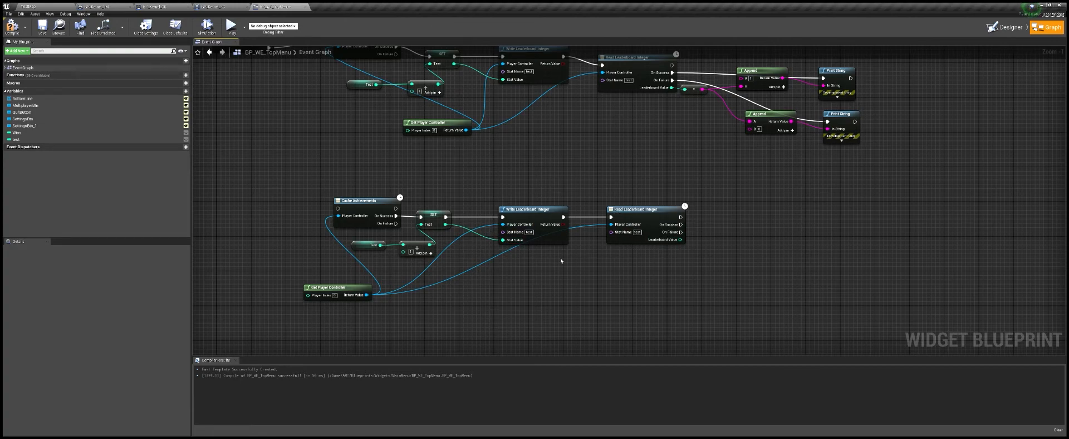
mouse_move(626, 255)
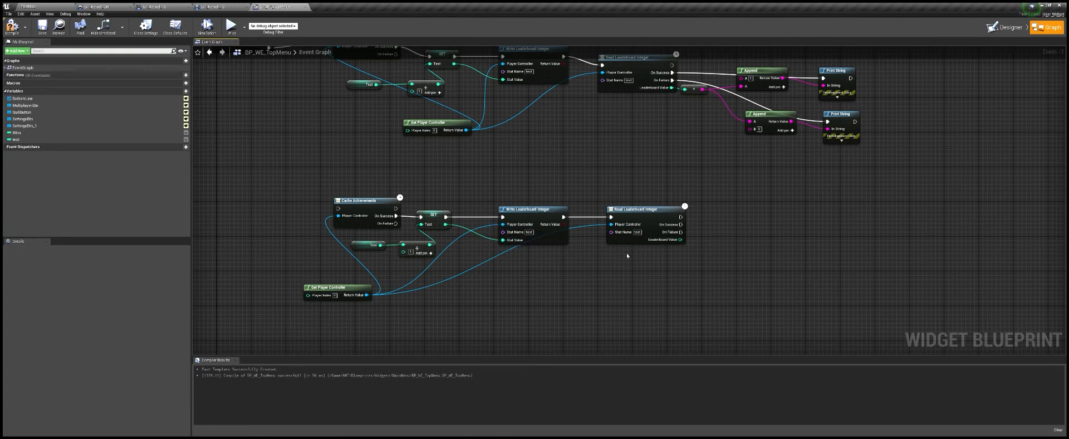
mouse_move(603, 278)
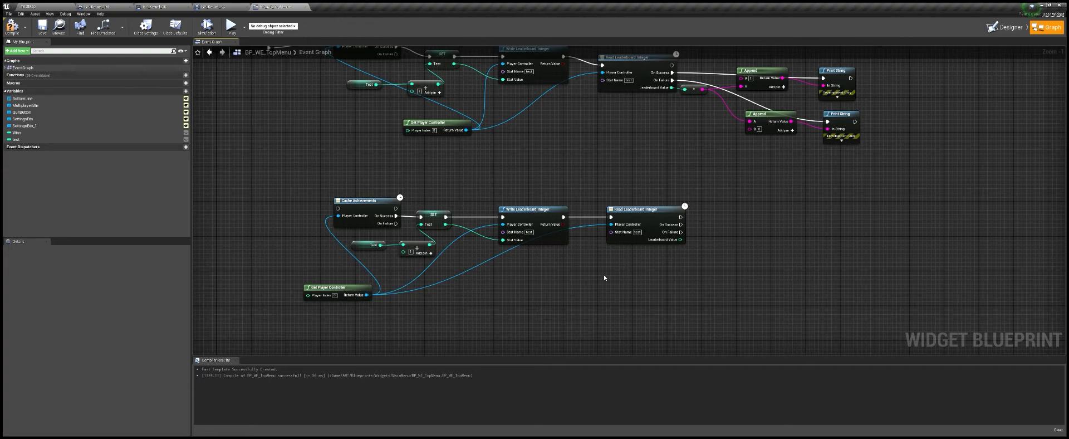
mouse_move(230, 430)
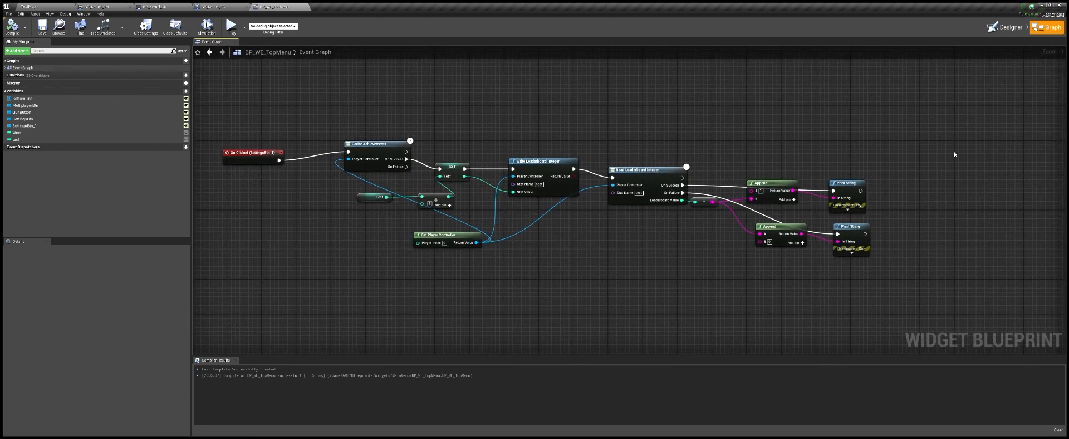
mouse_move(1034, 77)
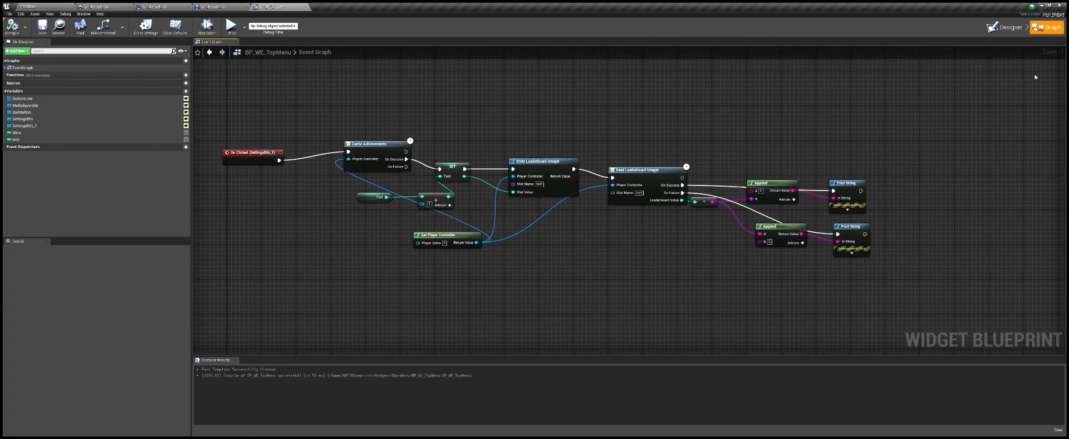